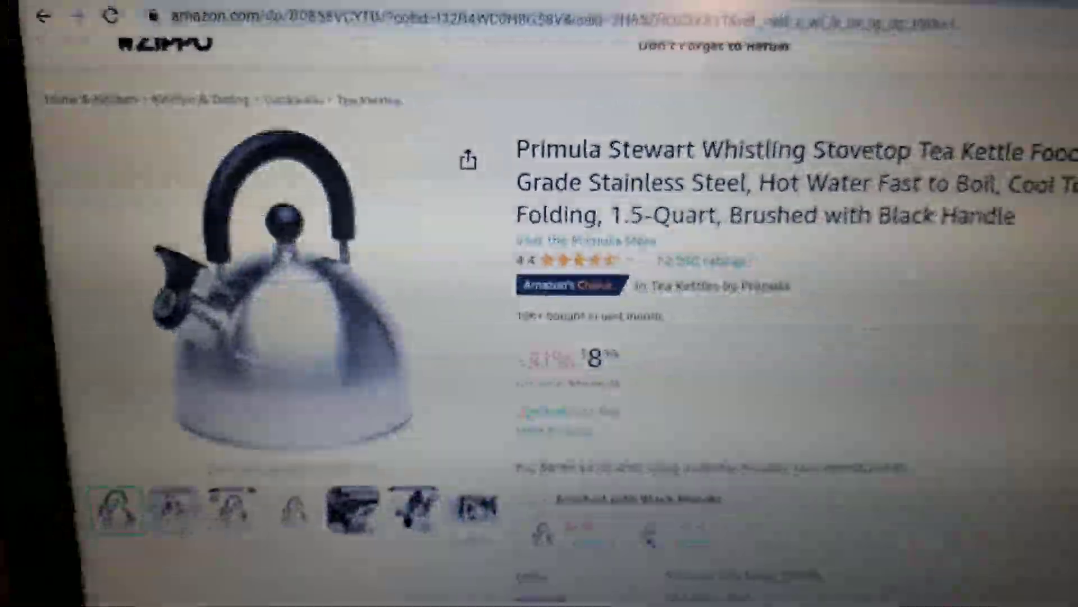
{"action": "scroll", "scroll_direction": "down", "scroll_amount": 3}
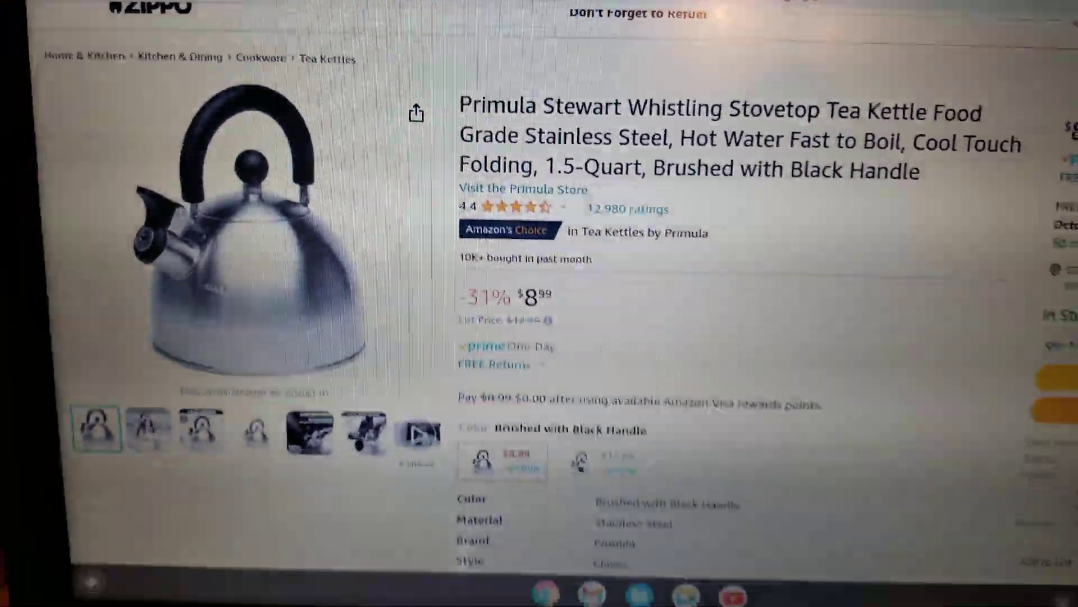